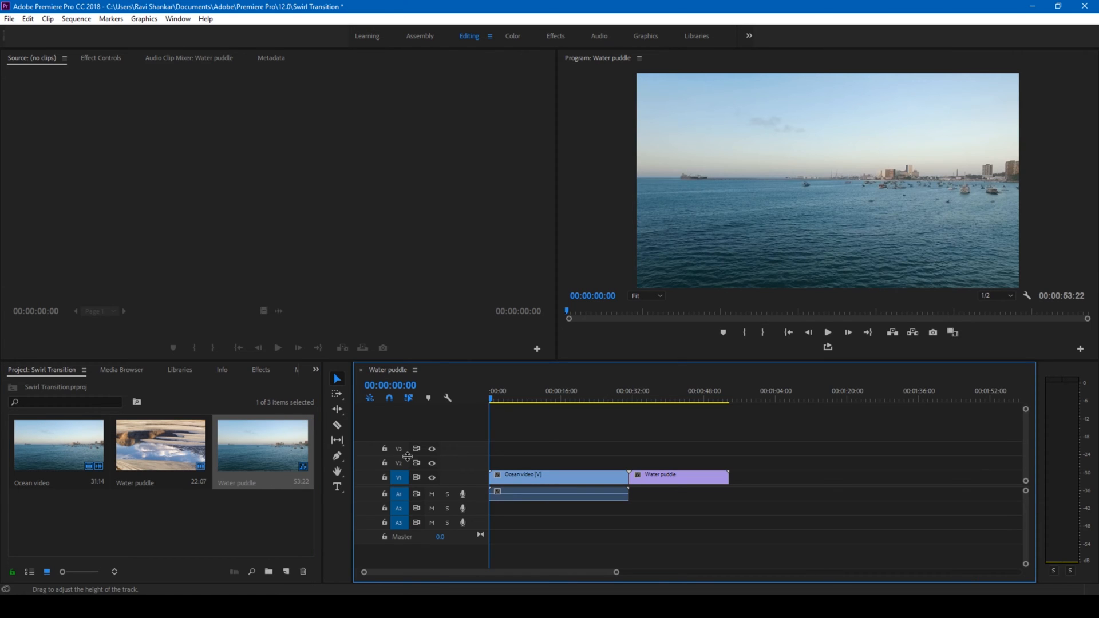
Step: Place the playhead on the ruler at the Ocean video / Water puddle cut
click(615, 400)
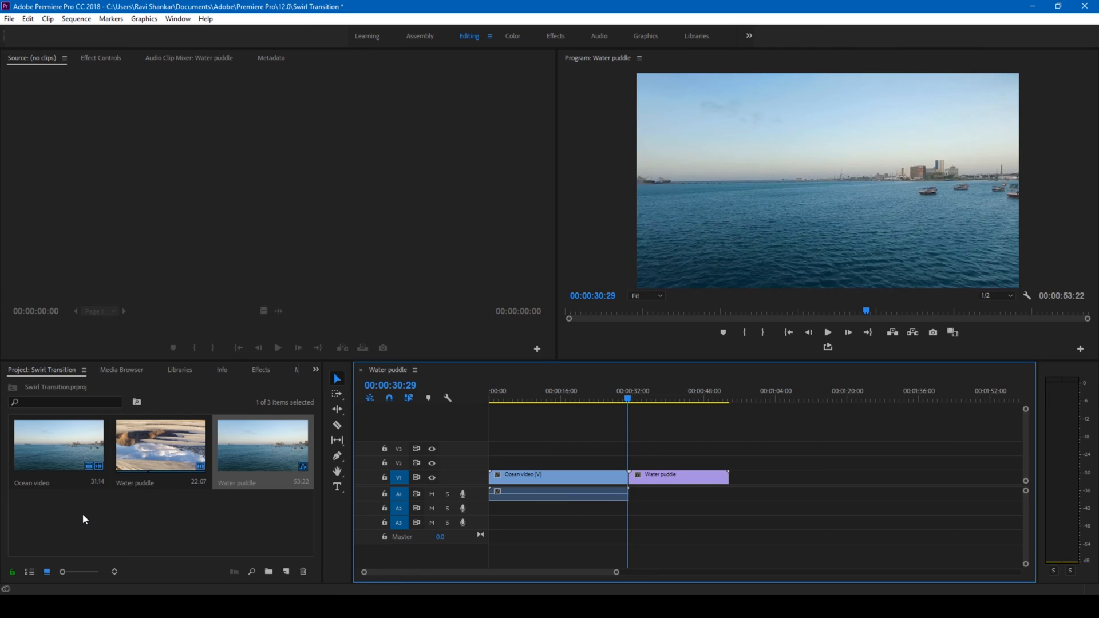
Step: Create a new Adjustment Layer from the Project panel's New Item menu
right_click(83, 518)
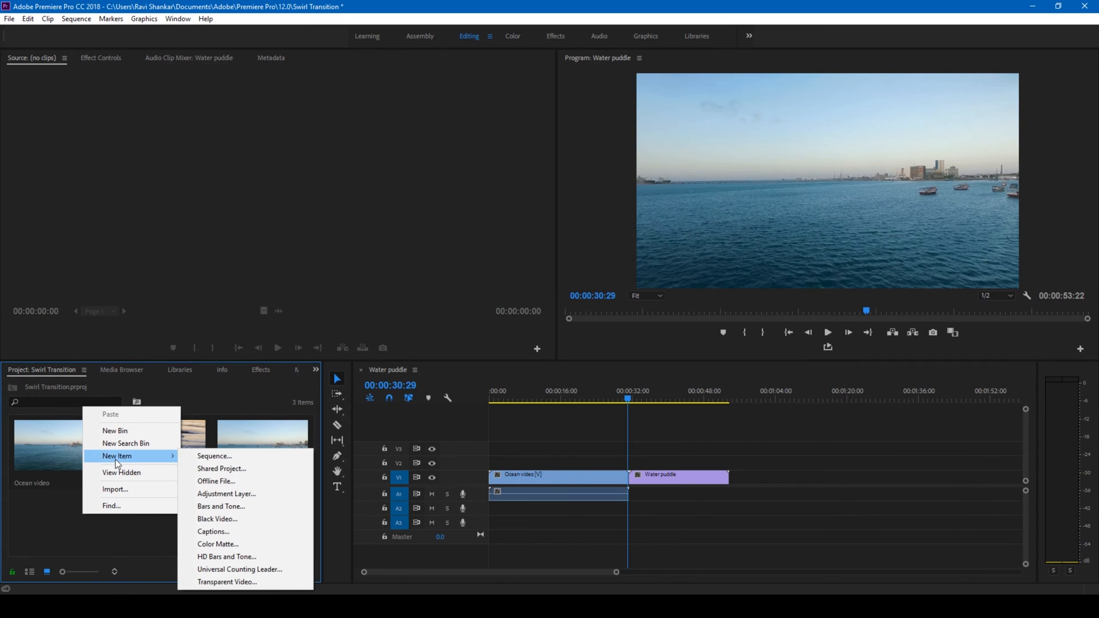
mouse_move(226, 493)
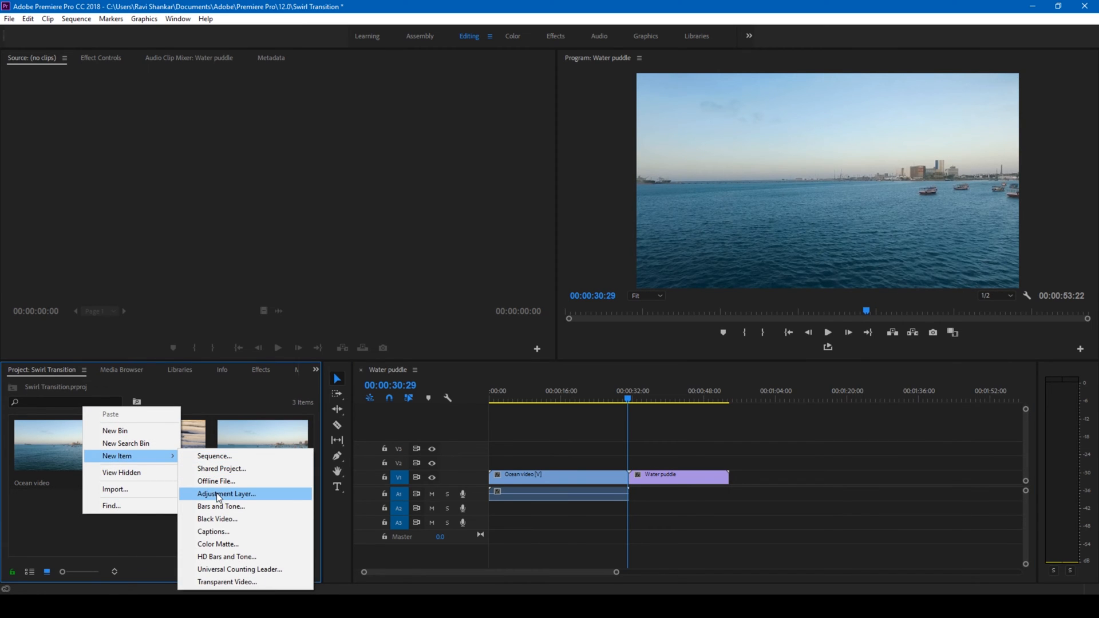
click(226, 494)
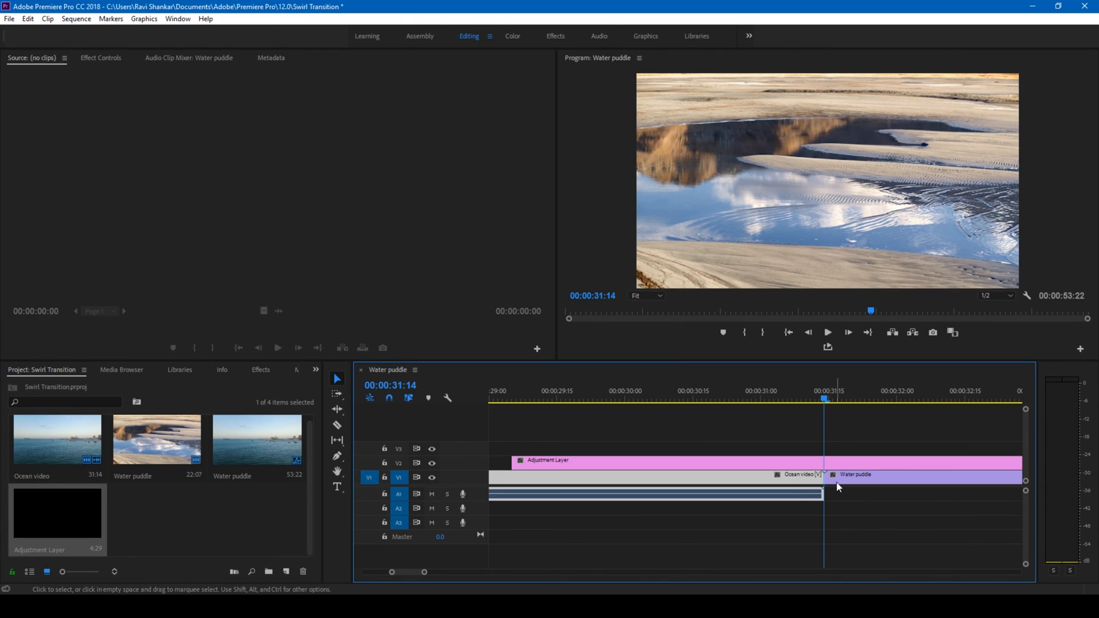
mouse_move(804, 470)
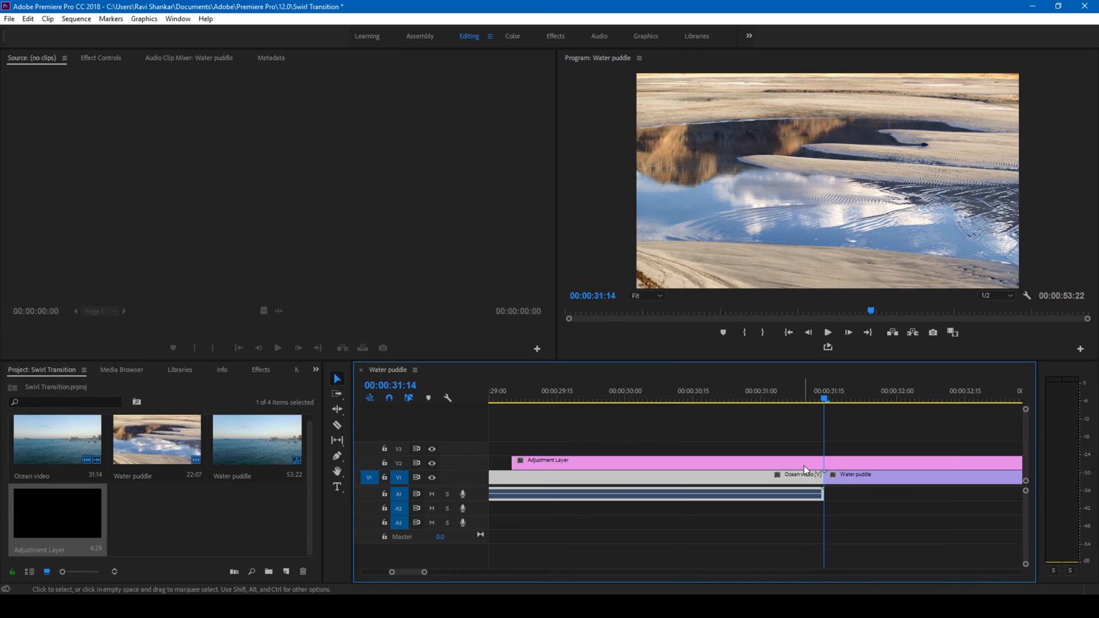
mouse_move(803, 469)
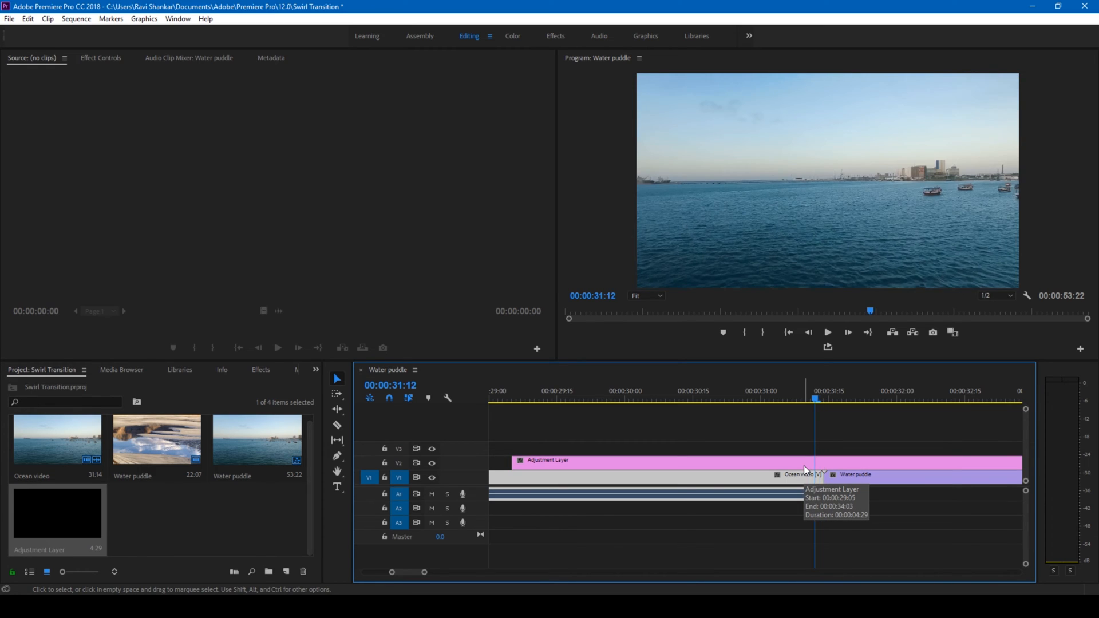
Step: Drag the adjustment layer's end edge back to stop just after the cut
drag(814, 398, 792, 398)
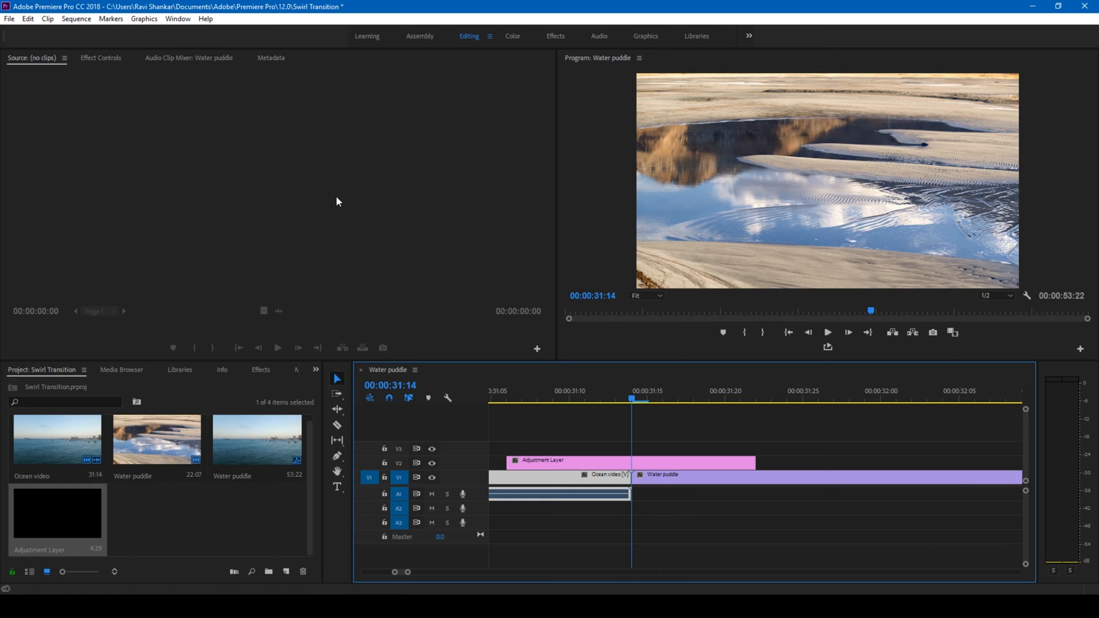
Step: Search the Effects library for '3d' to find Basic 3D
click(100, 57)
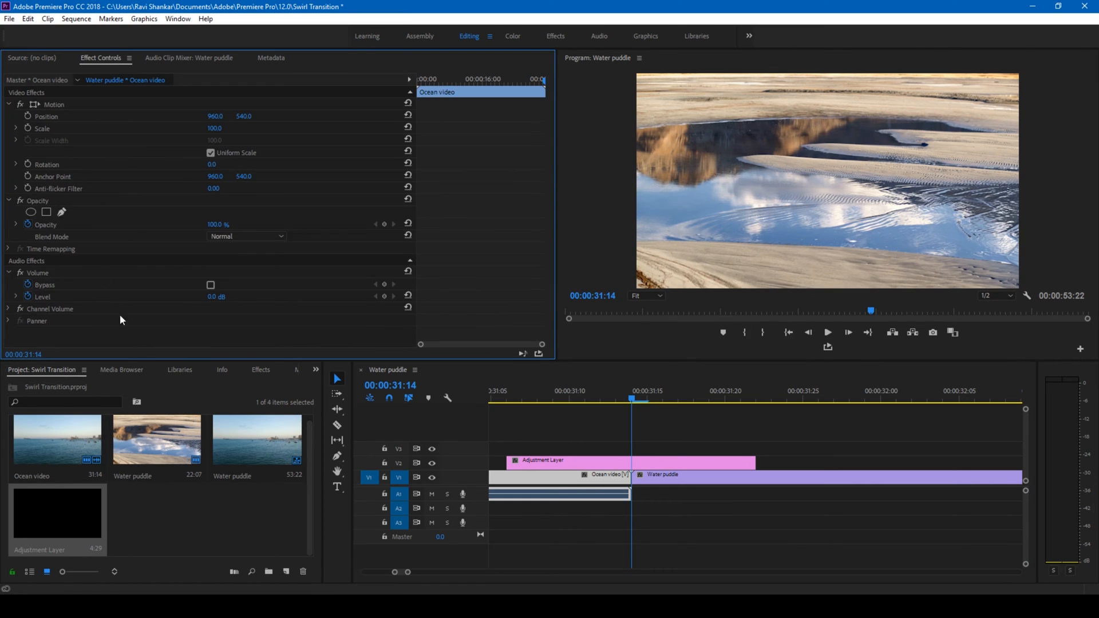
click(253, 370)
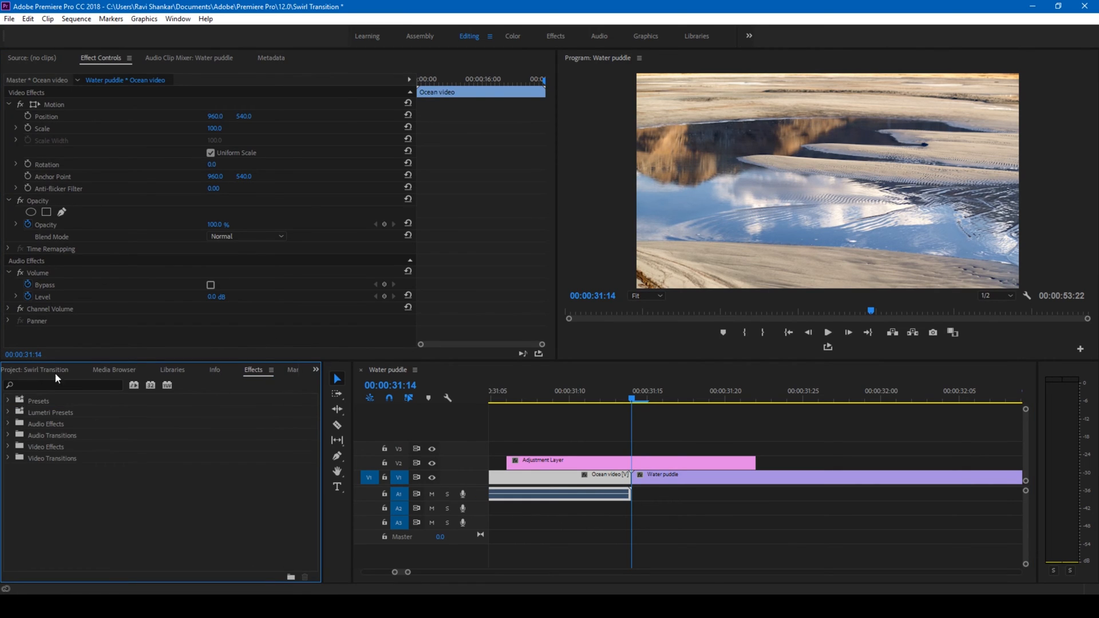
click(63, 384)
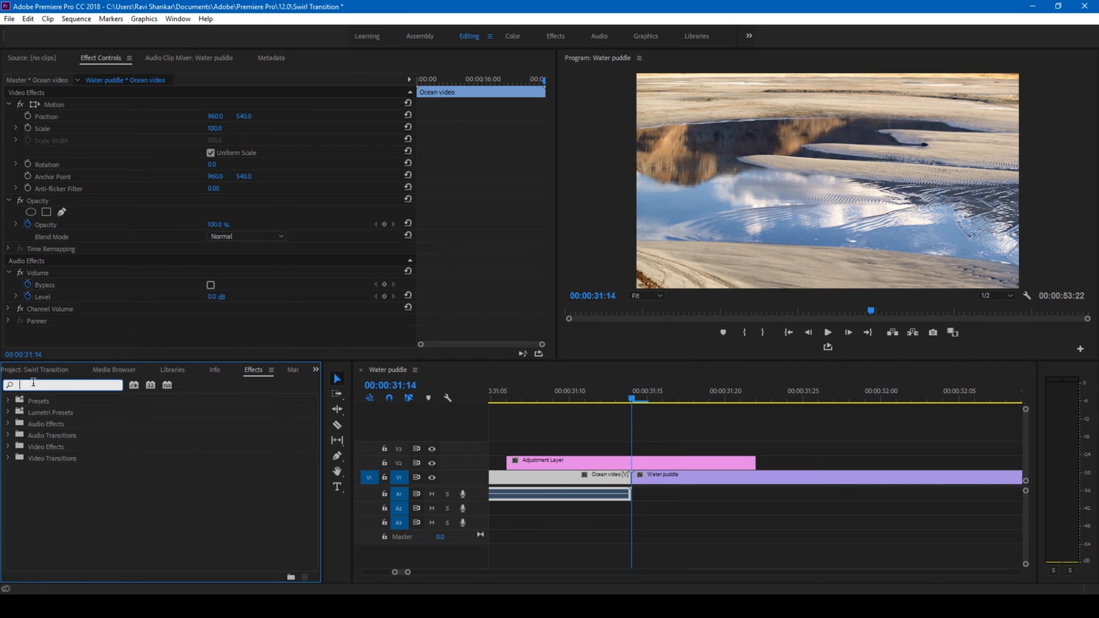
text(3d)
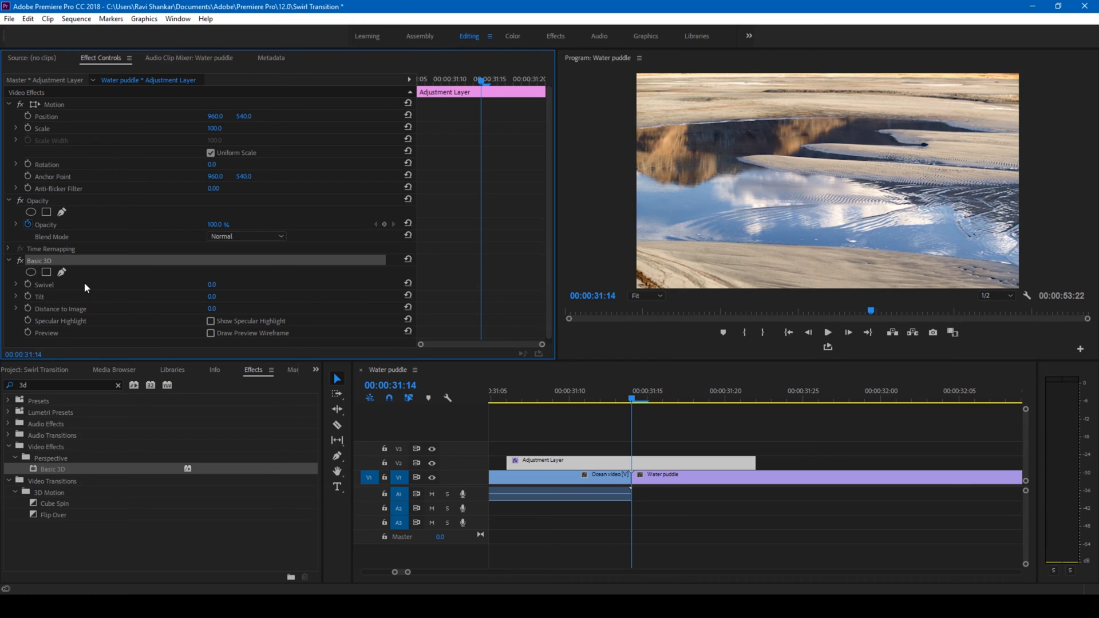
mouse_move(127, 302)
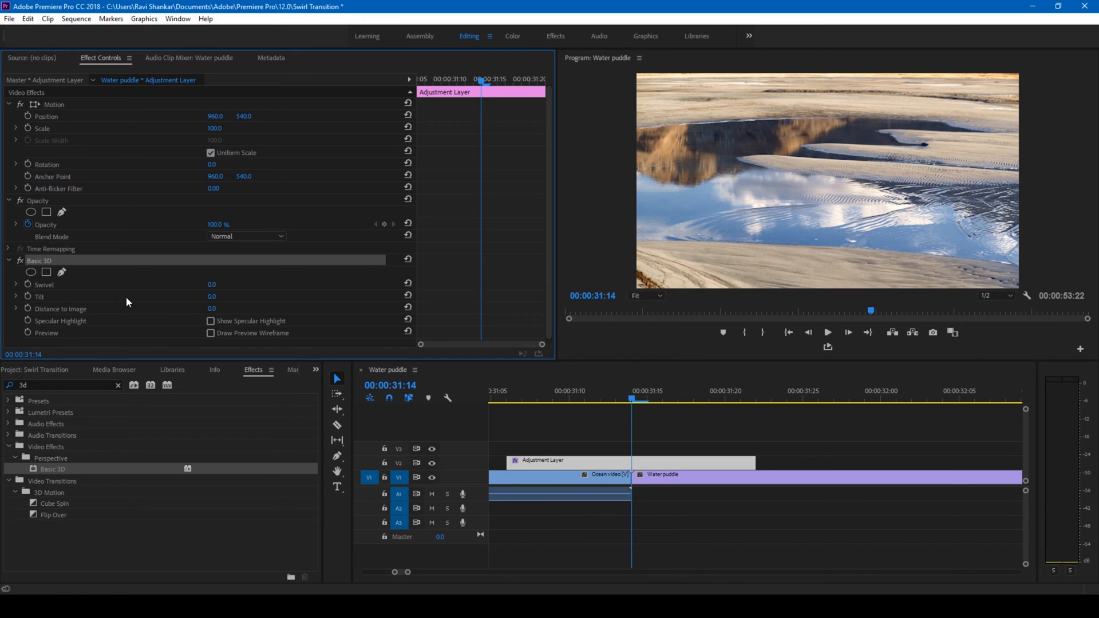
mouse_move(49, 287)
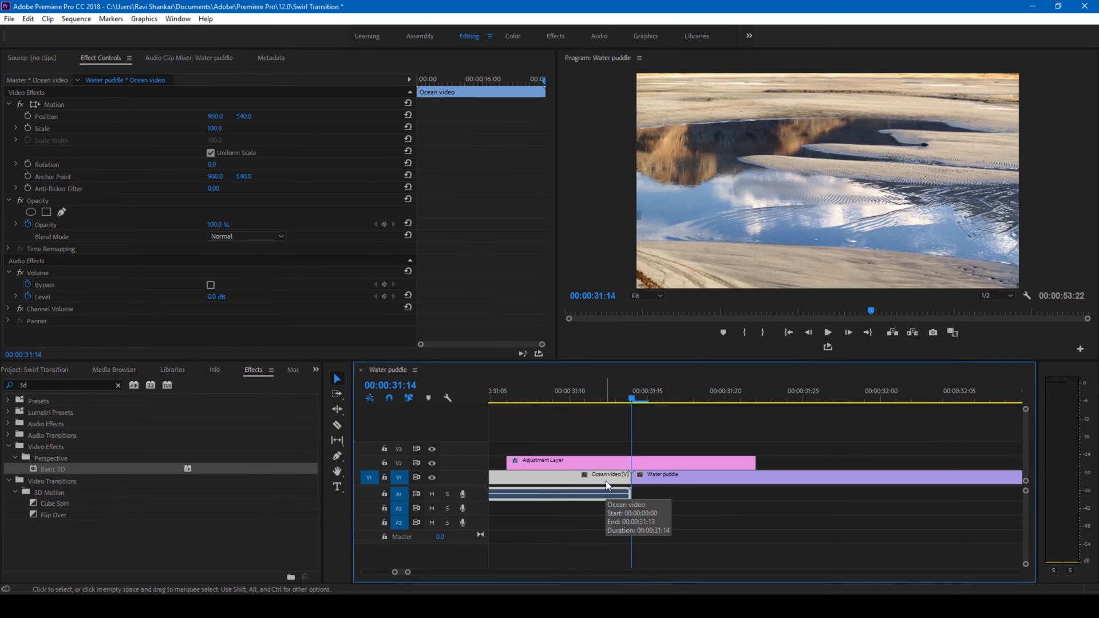
Step: Set a Swivel keyframe of 90 on the frame just before the cut
click(626, 483)
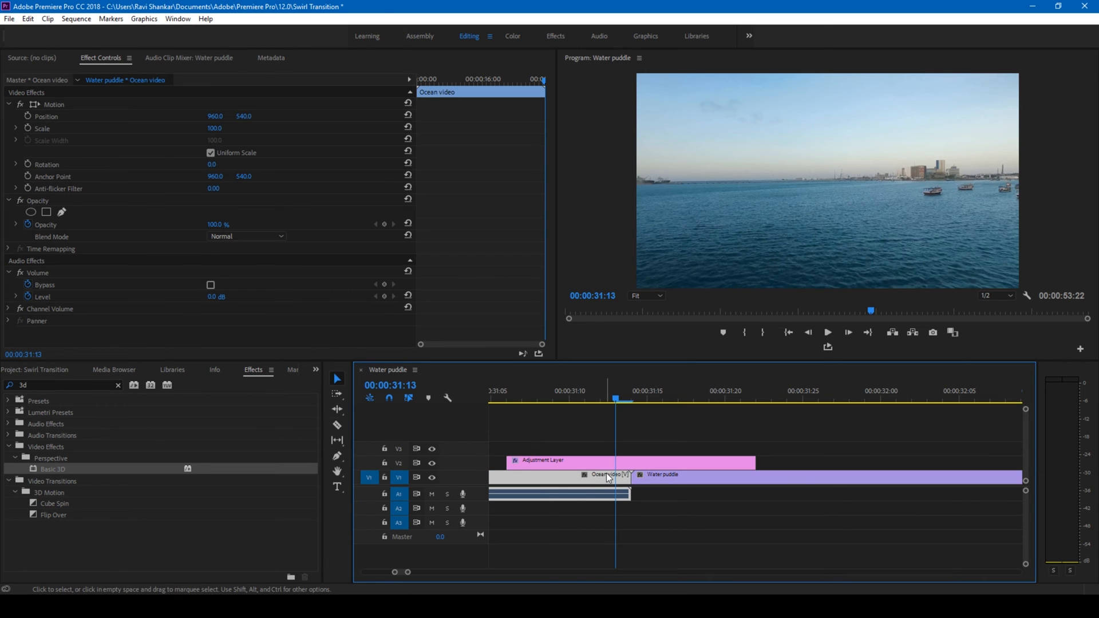
mouse_move(645, 477)
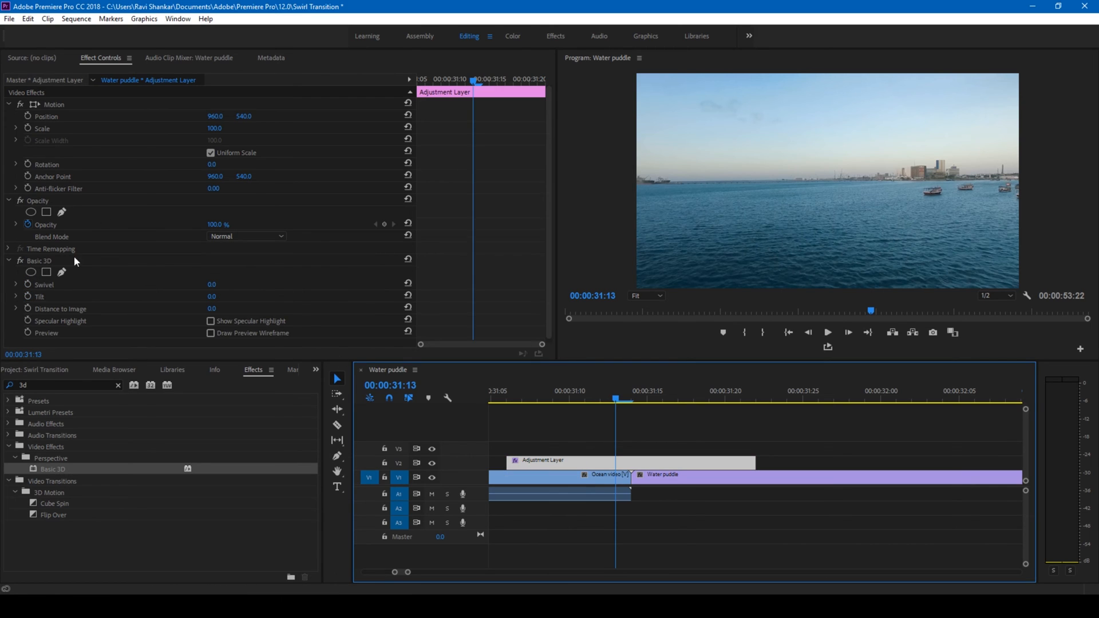
double_click(213, 284)
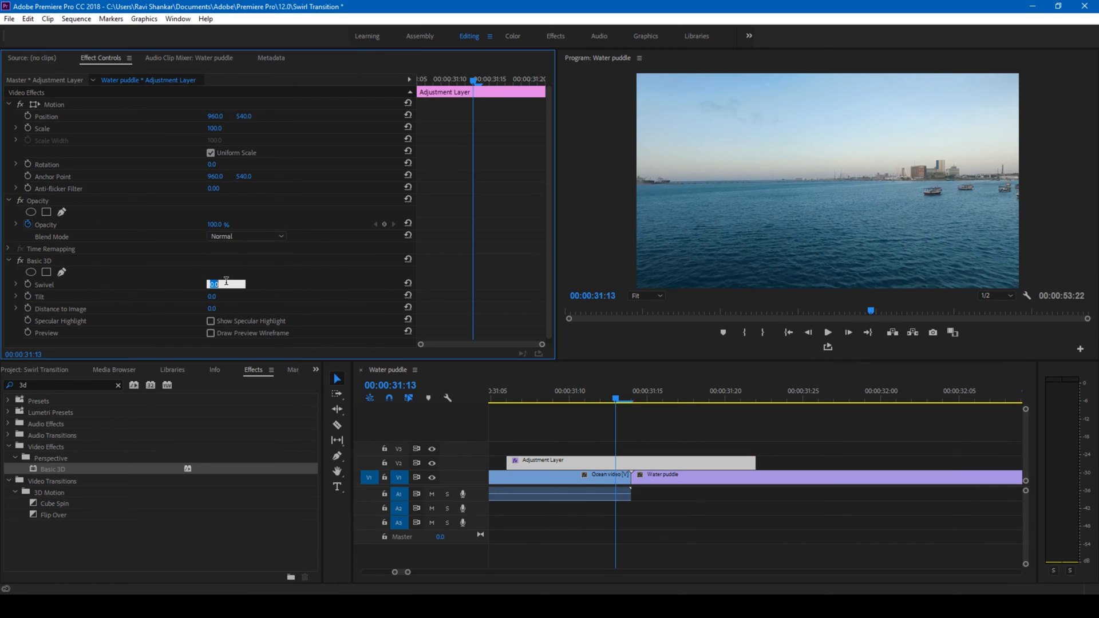
text(90)
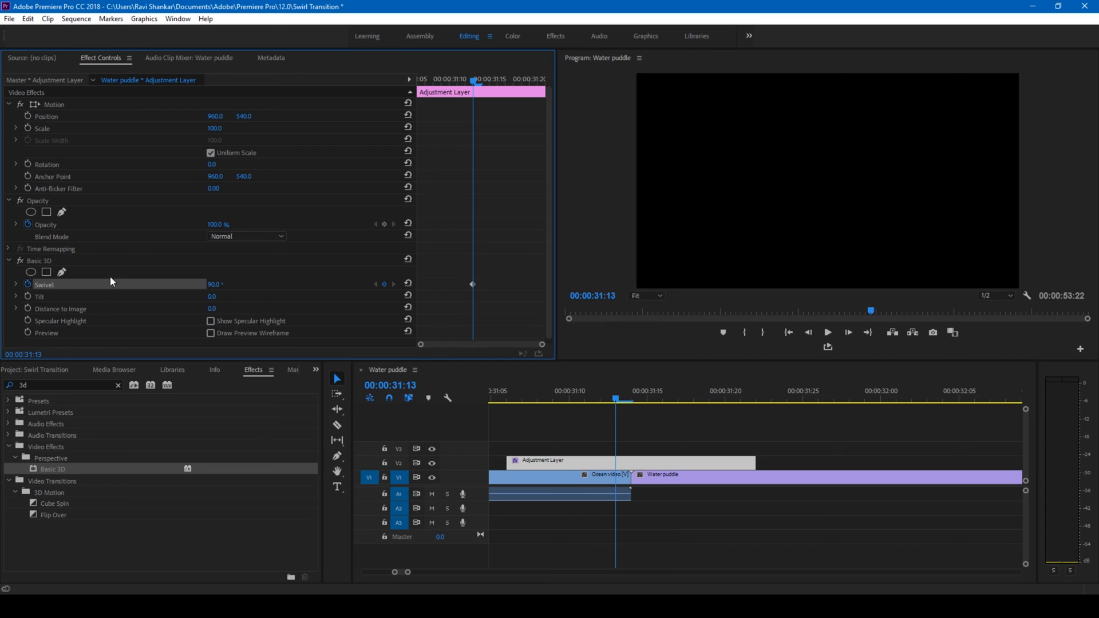
Step: Set the swivel value at the layer start and scrub to preview the turn
click(504, 399)
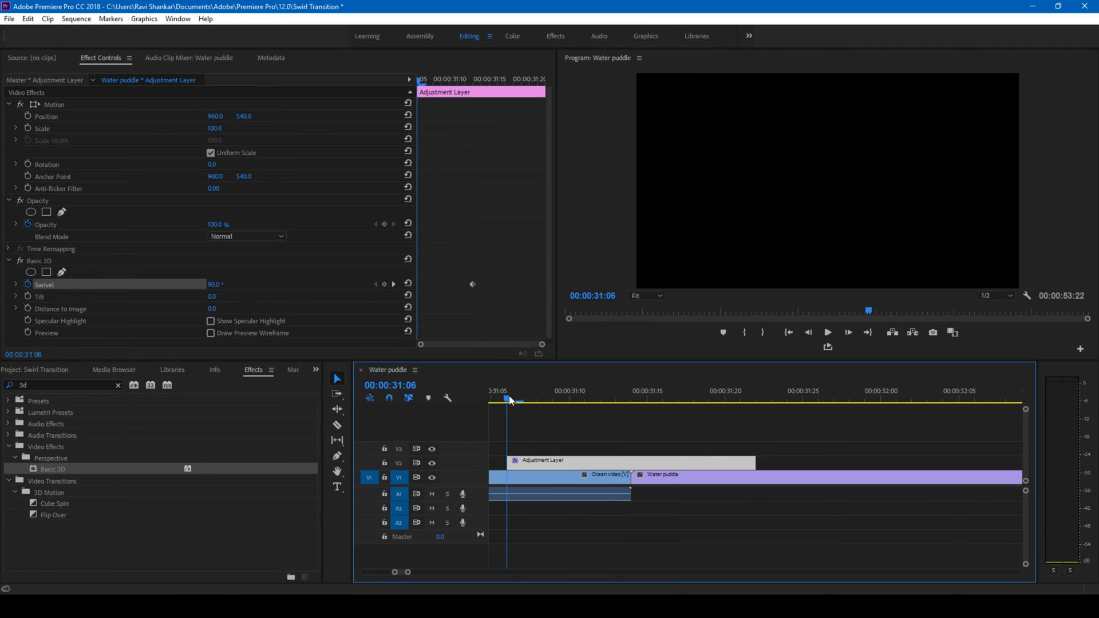
double_click(215, 283)
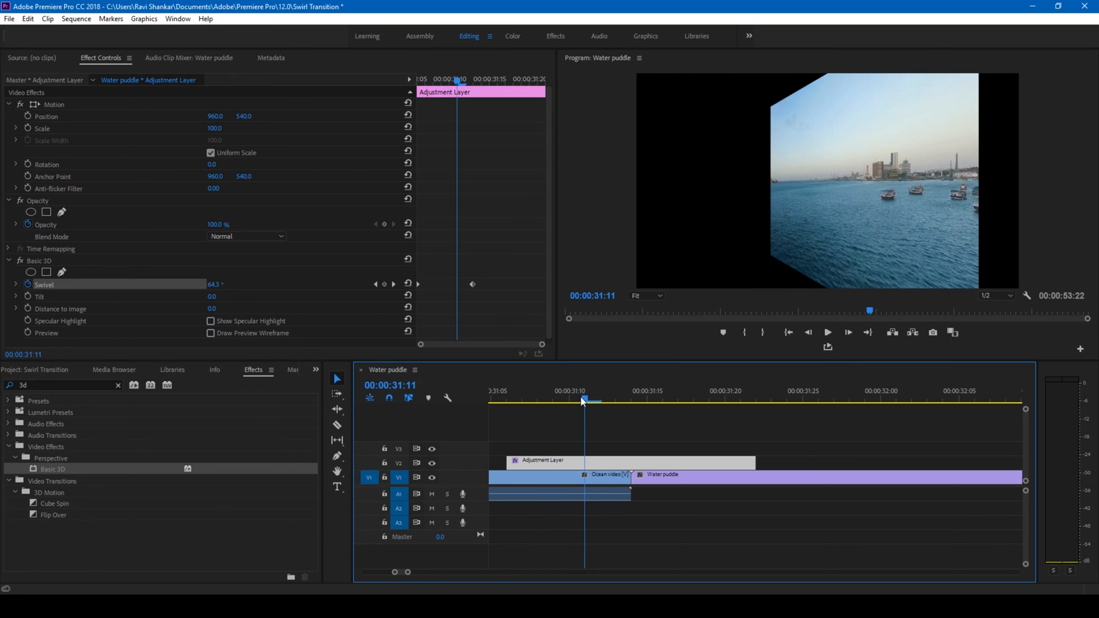
drag(581, 401, 569, 400)
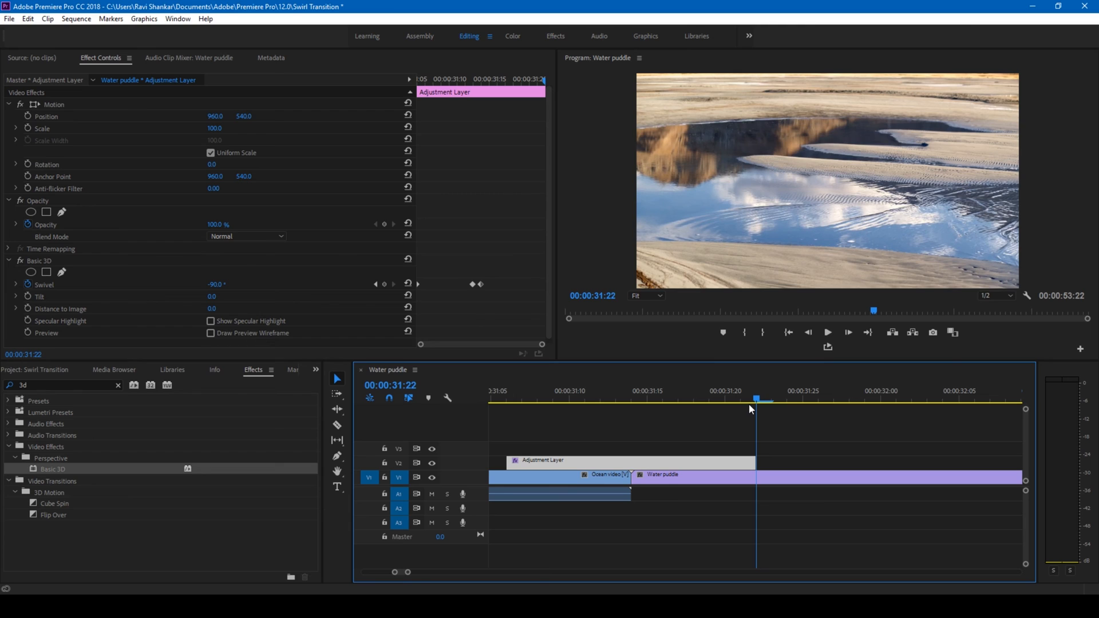
double_click(216, 284)
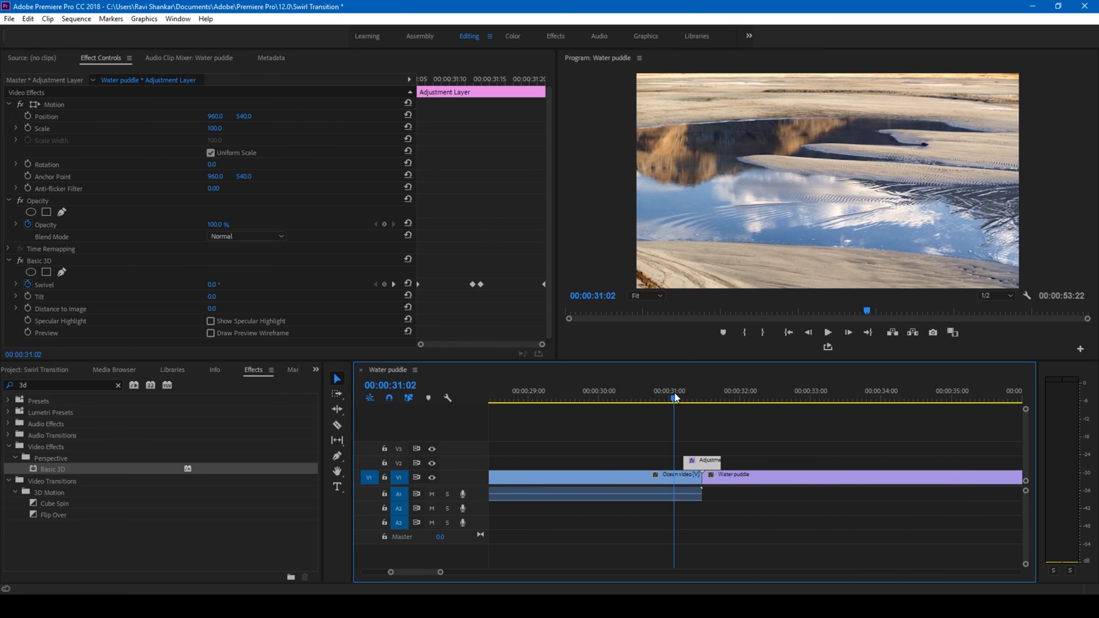
click(826, 332)
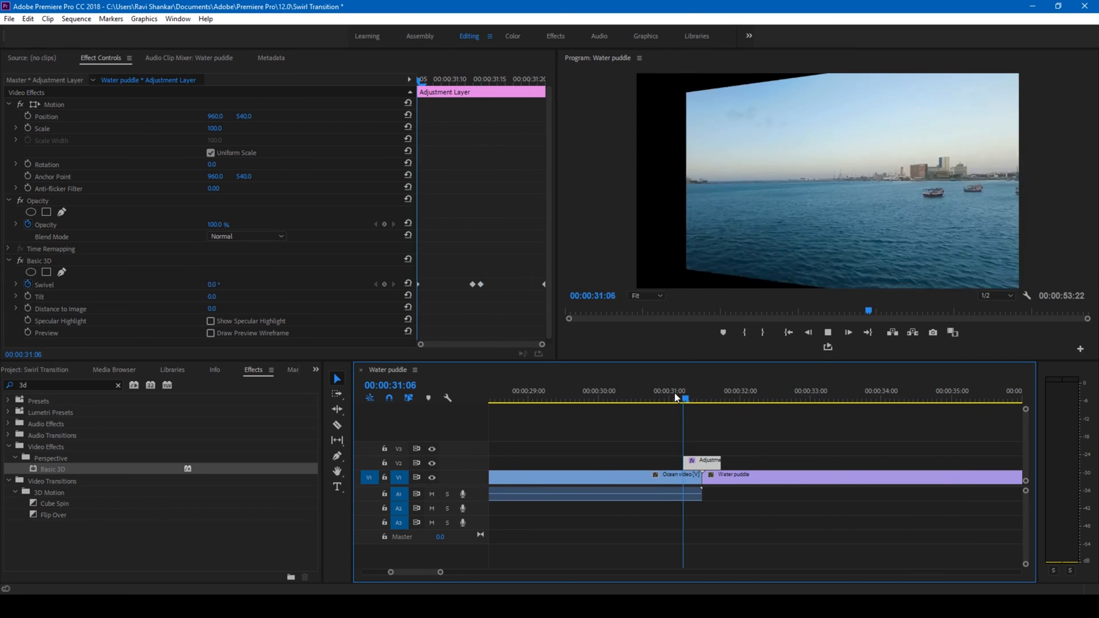
click(733, 391)
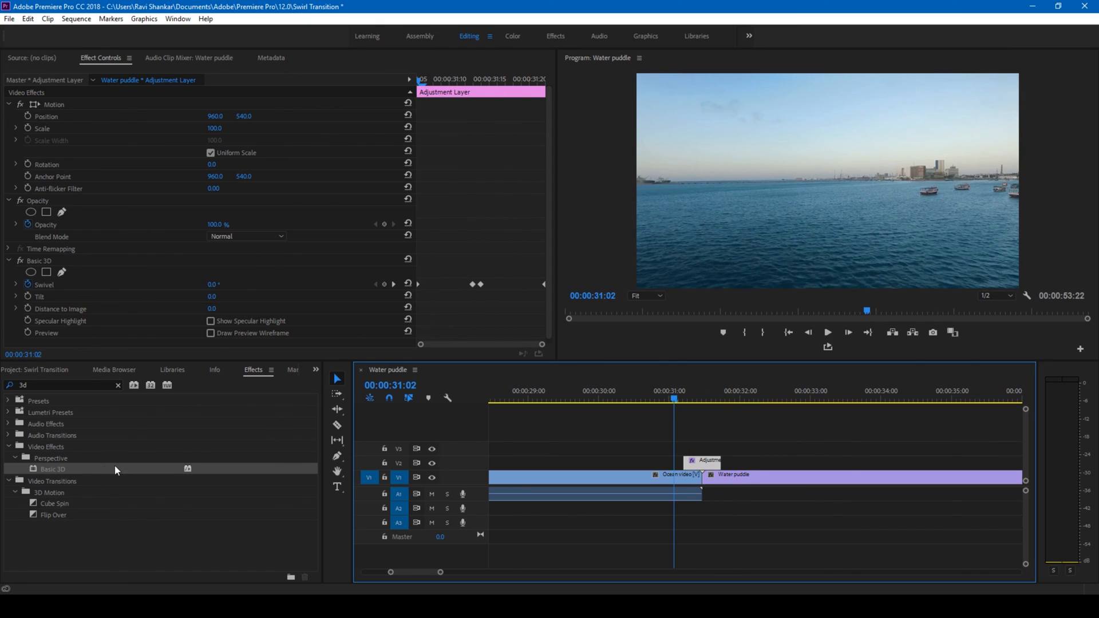
click(59, 384)
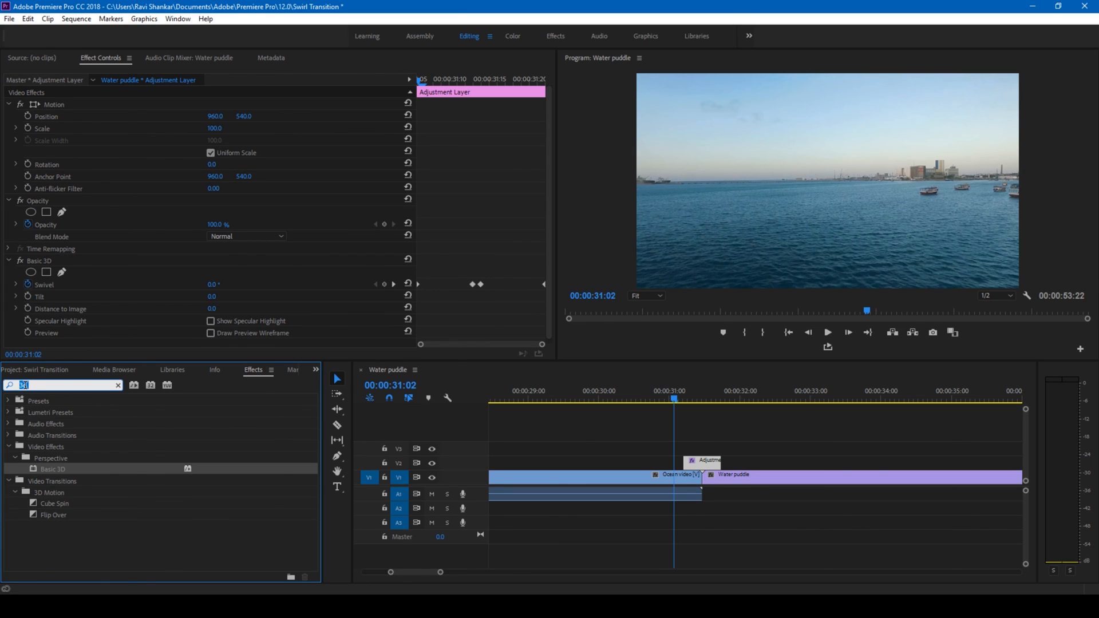
Step: Apply Directional Blur to the adjustment layer with a blur length of 84
text(dired)
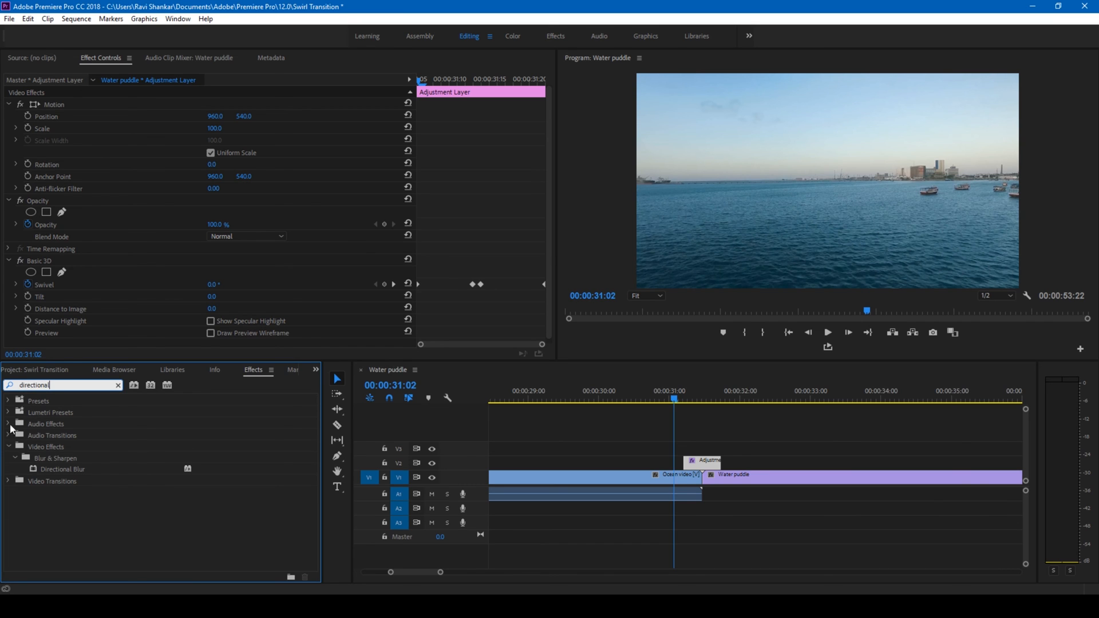
click(62, 469)
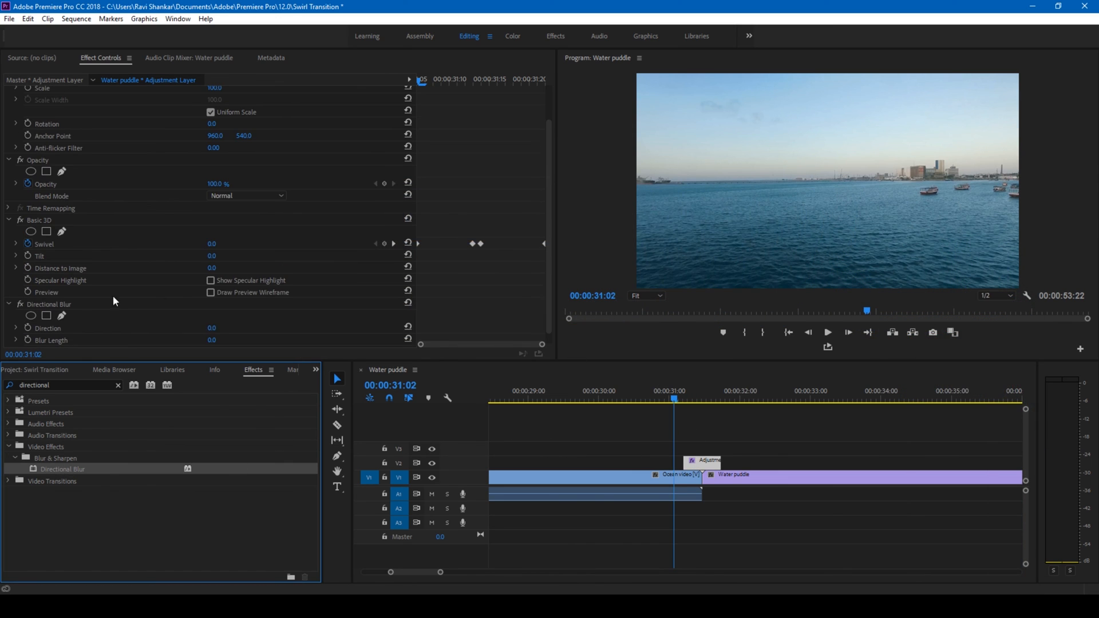
click(214, 316)
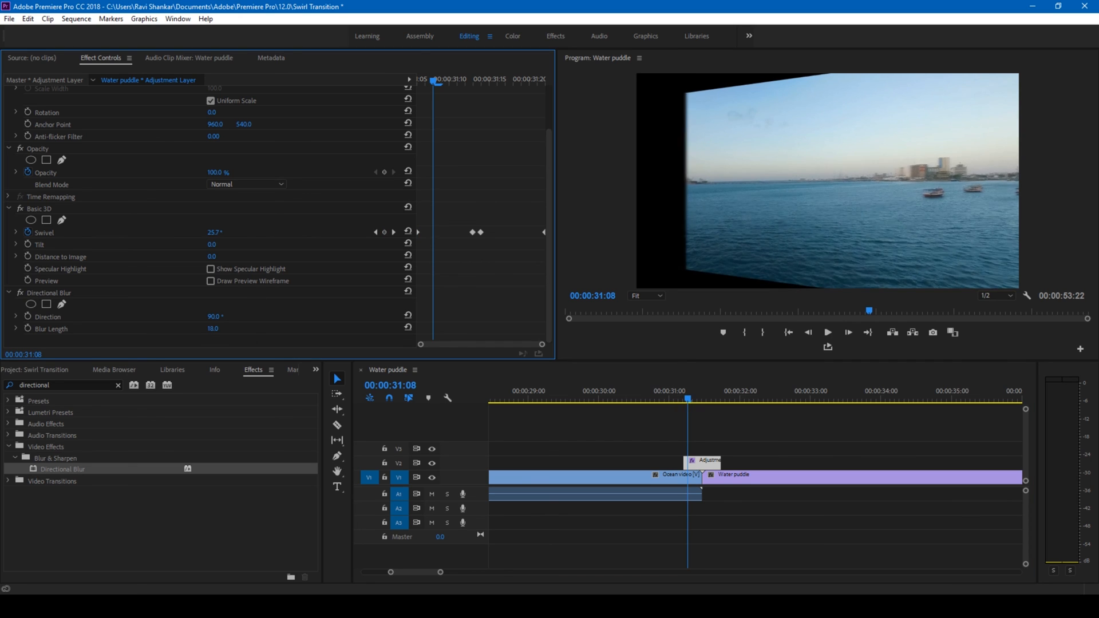
text(84.0)
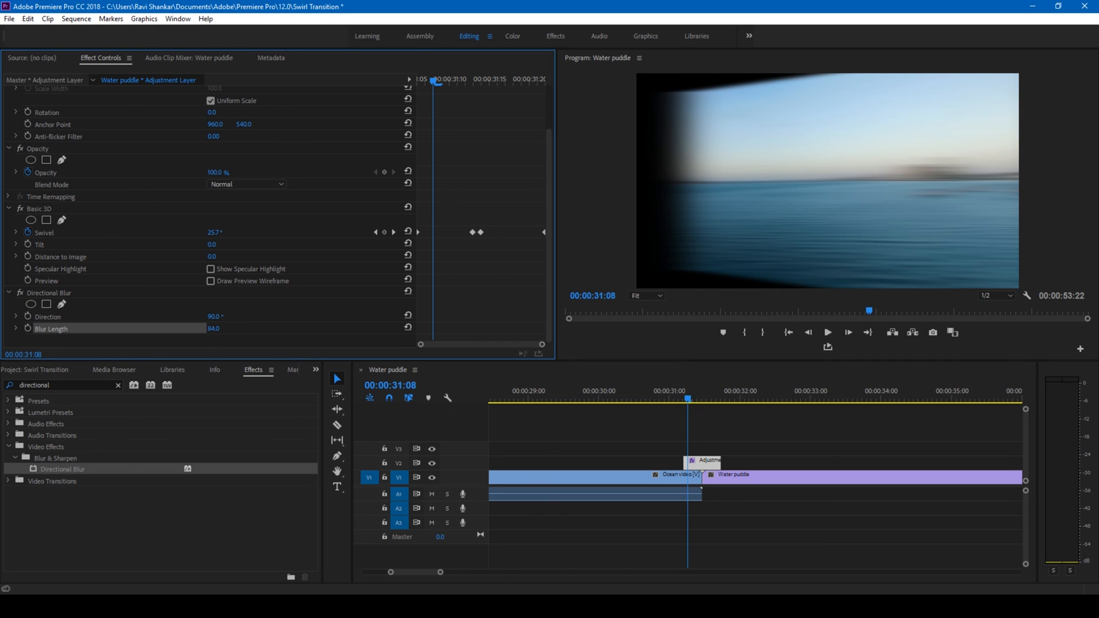